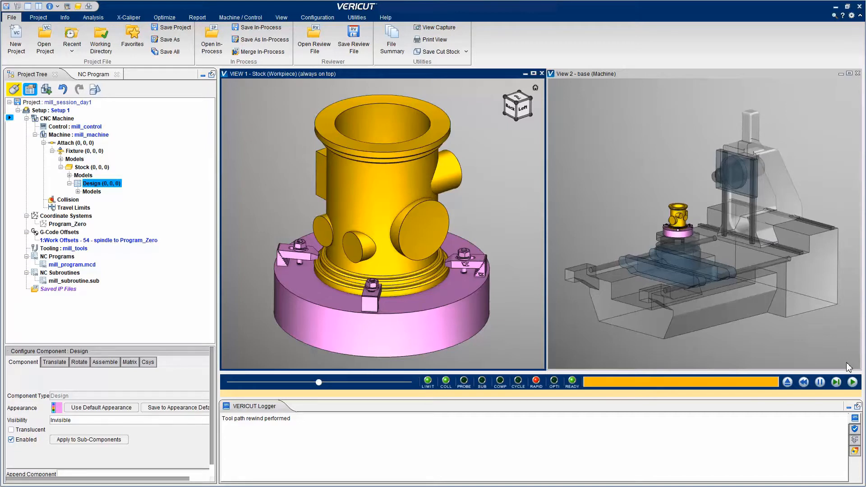
Play the NC program to the end so the holes and ports are cut into the stock.
click(855, 381)
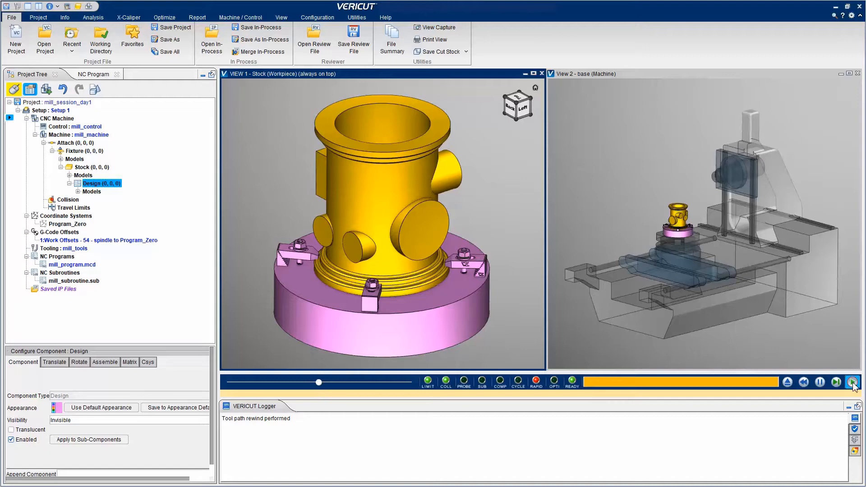
click(852, 381)
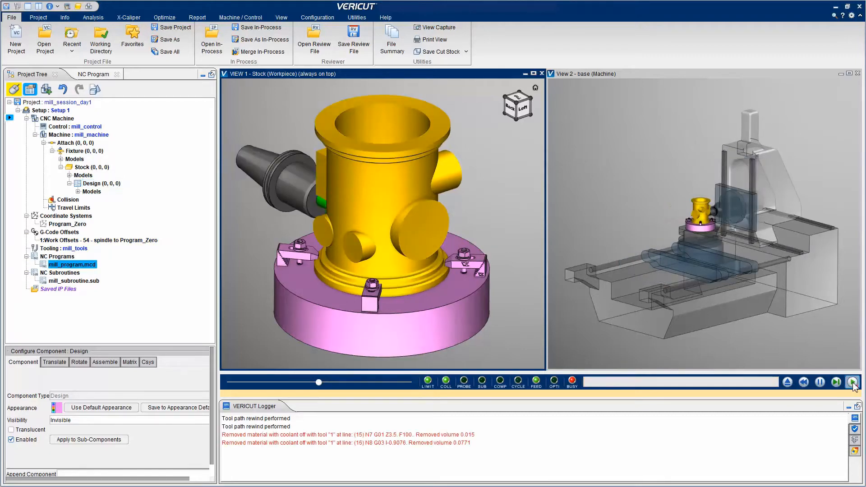
click(853, 381)
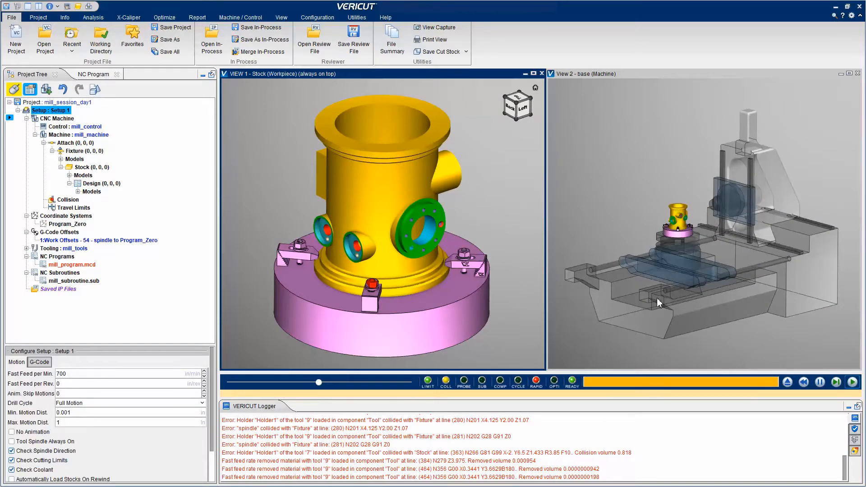
In AUTO-DIFF, set a Stock vs Design solid gouge check with 0.005 tolerance coloured 1:Red.
click(281, 17)
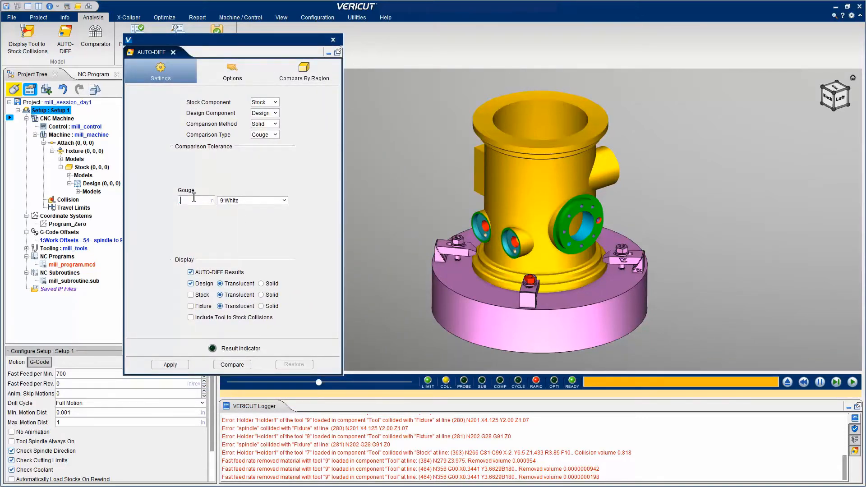
text(.005)
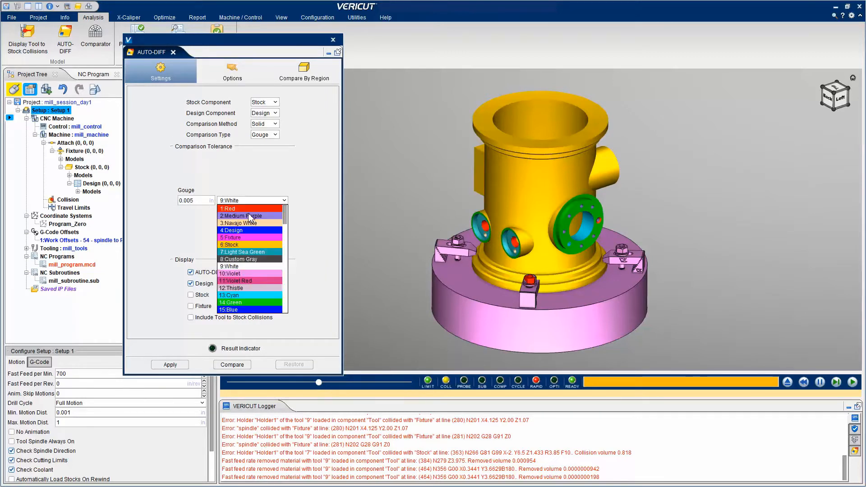
click(229, 208)
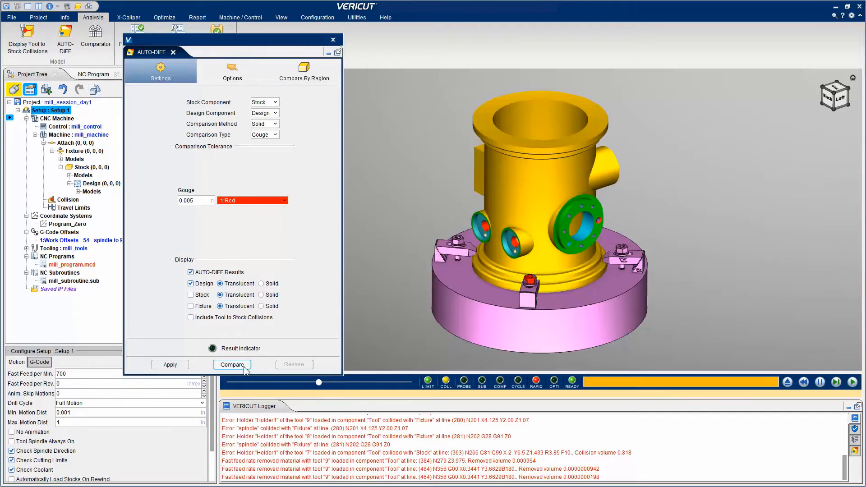
Run the gouge comparison, highlighting 75 gouges in red with a maximum of 1.429859.
click(232, 364)
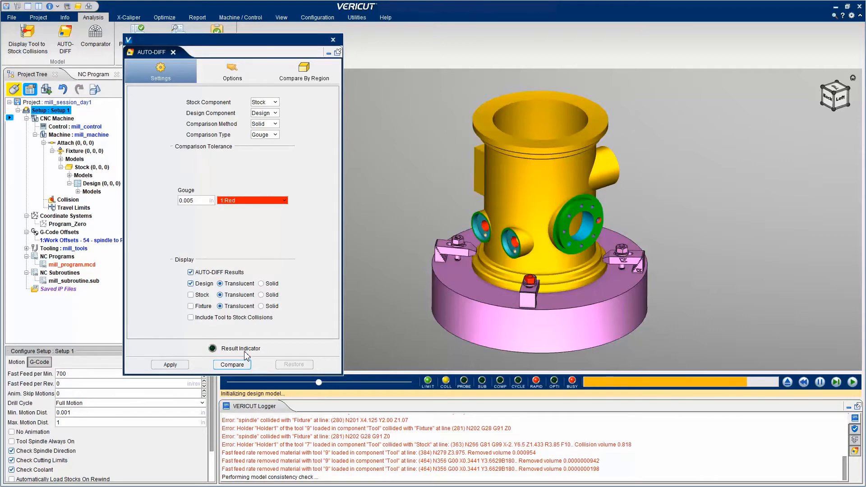
click(232, 364)
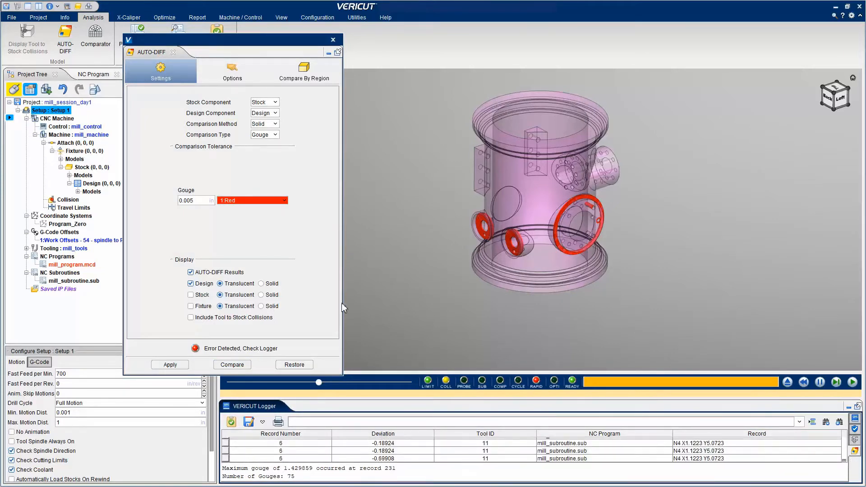
mouse_move(252, 244)
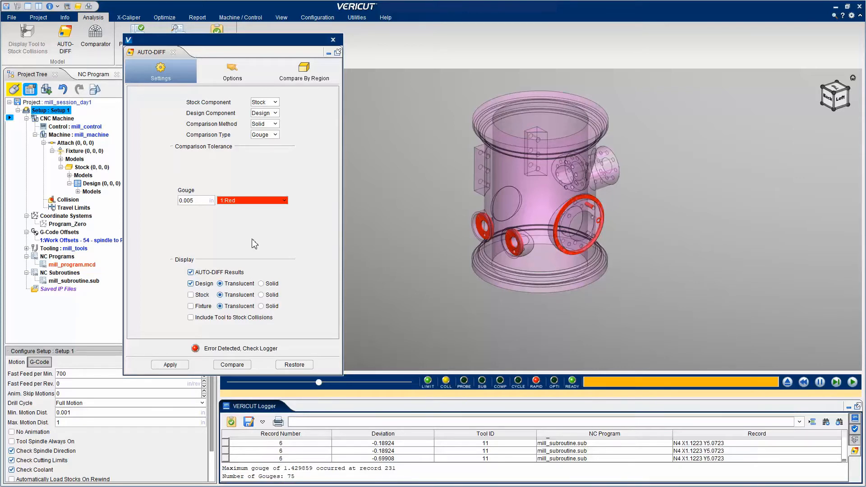
Switch the comparison to Excess and run it, logging 76 excesses in blue (max 6.773018).
click(264, 134)
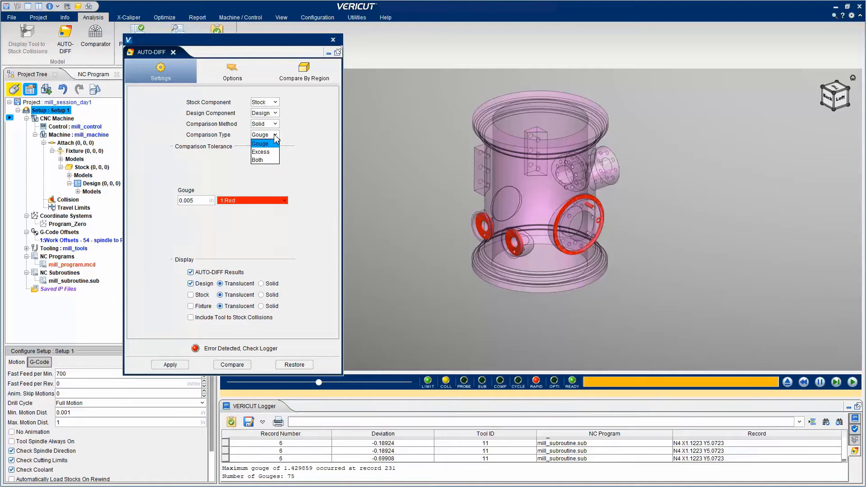
click(259, 151)
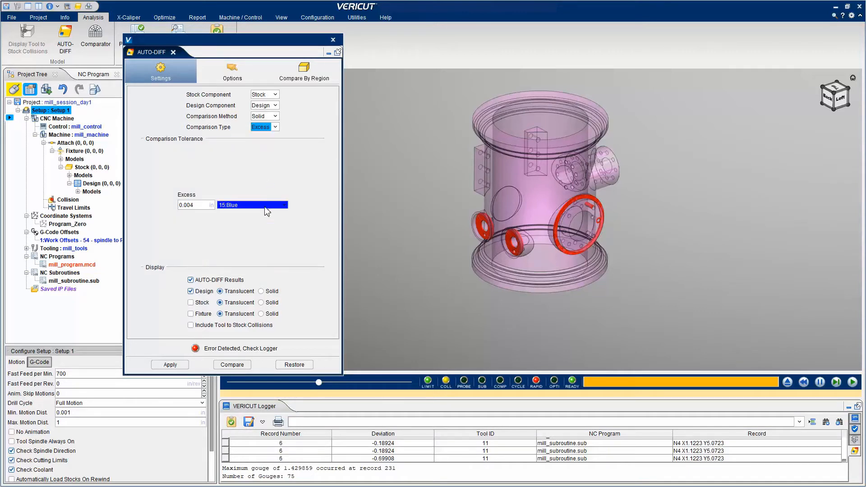
click(232, 364)
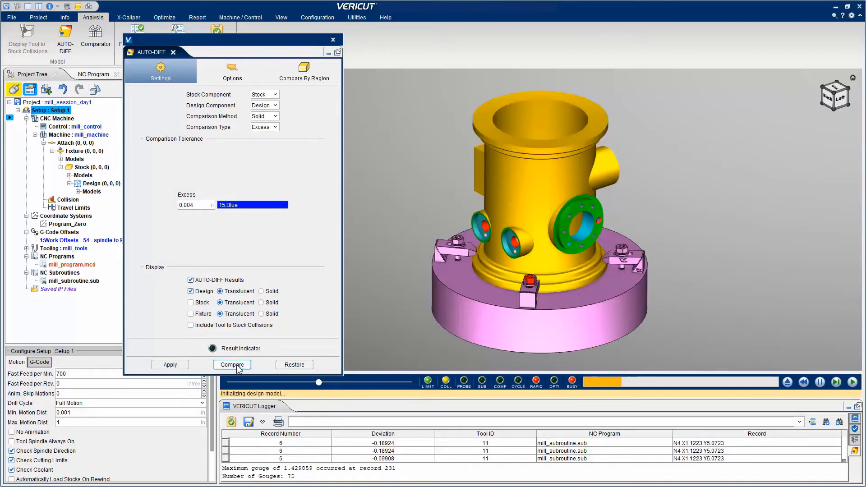
click(232, 365)
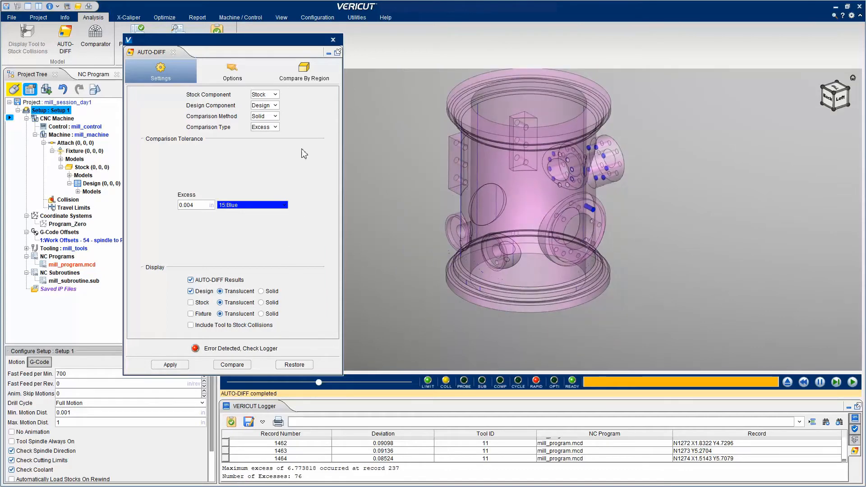
click(304, 70)
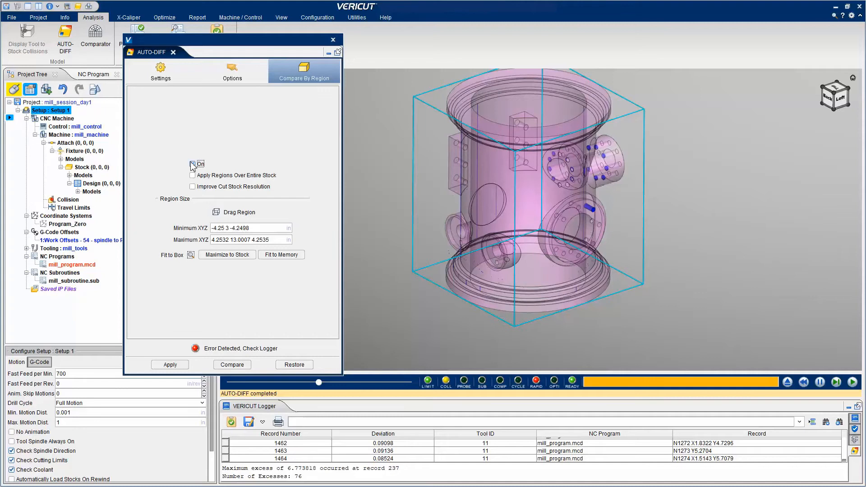
Enable Compare By Region over the large side port and run it, logging 21 excesses then 49 gouges.
click(192, 165)
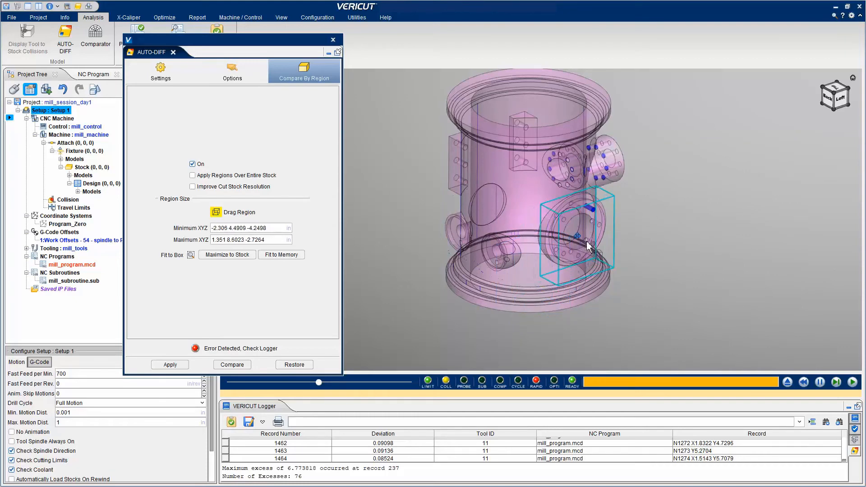
click(232, 365)
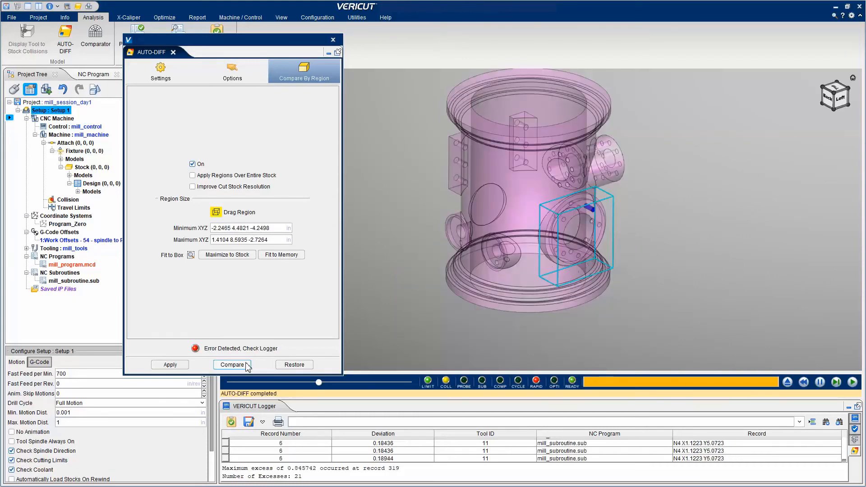
click(161, 70)
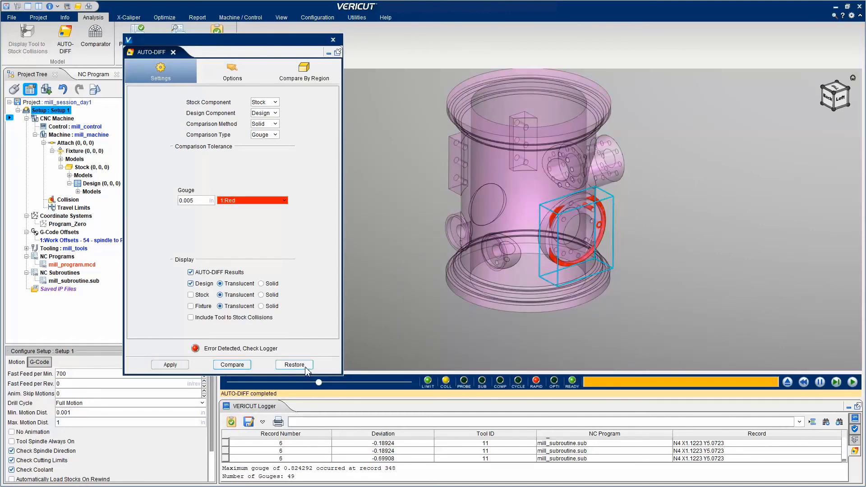
Restore to clear the AUTO-DIFF results, then show the Welcome screen with the Session 5M guide.
click(294, 364)
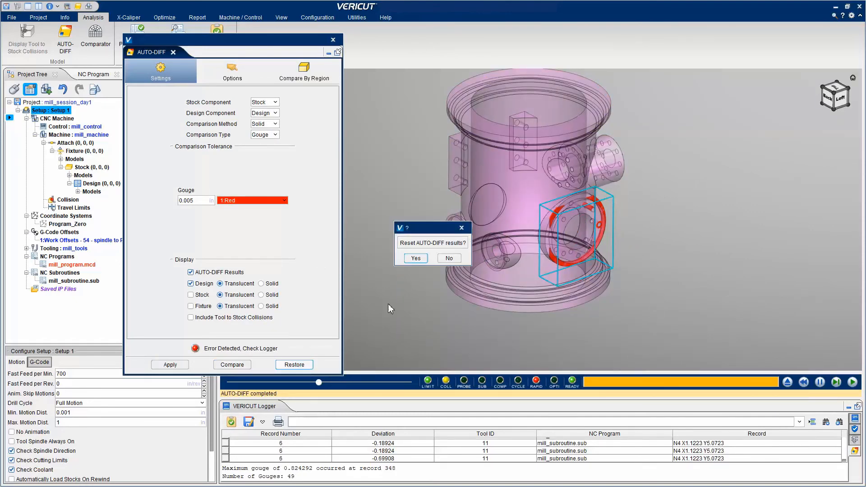
click(415, 258)
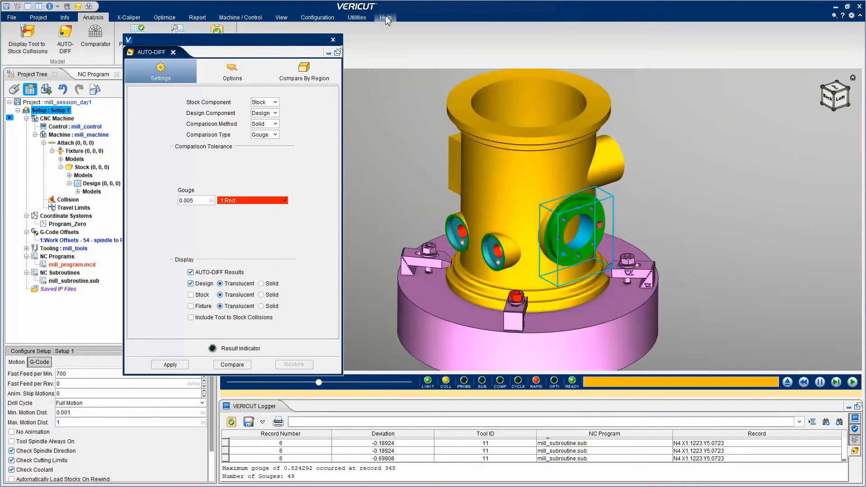
click(385, 17)
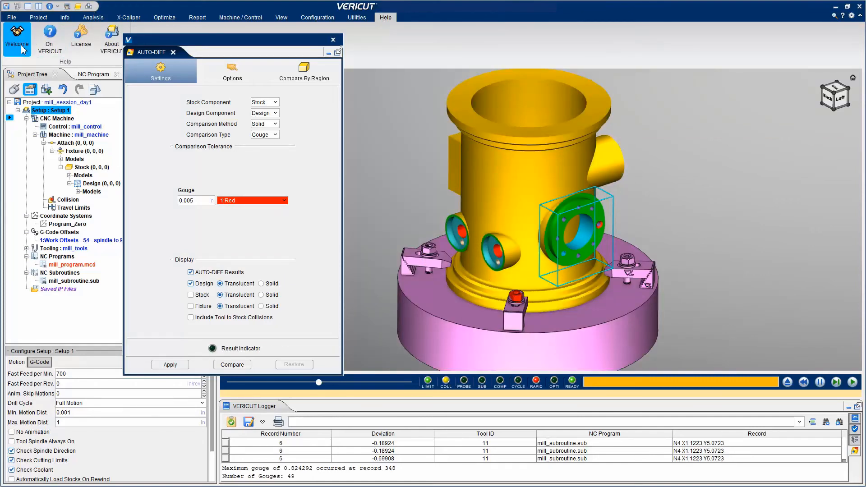
click(16, 38)
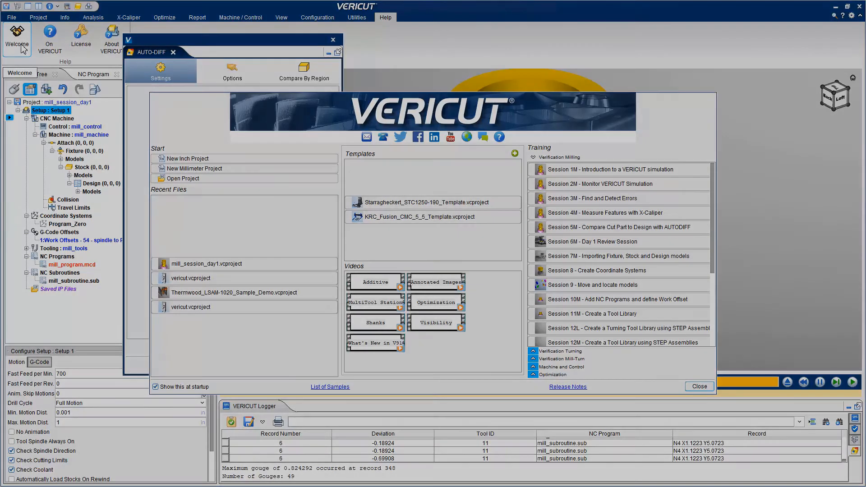
click(597, 227)
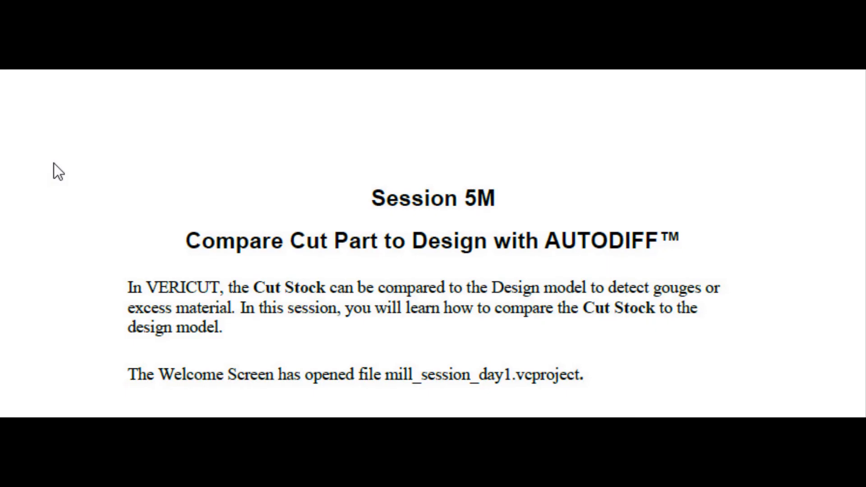